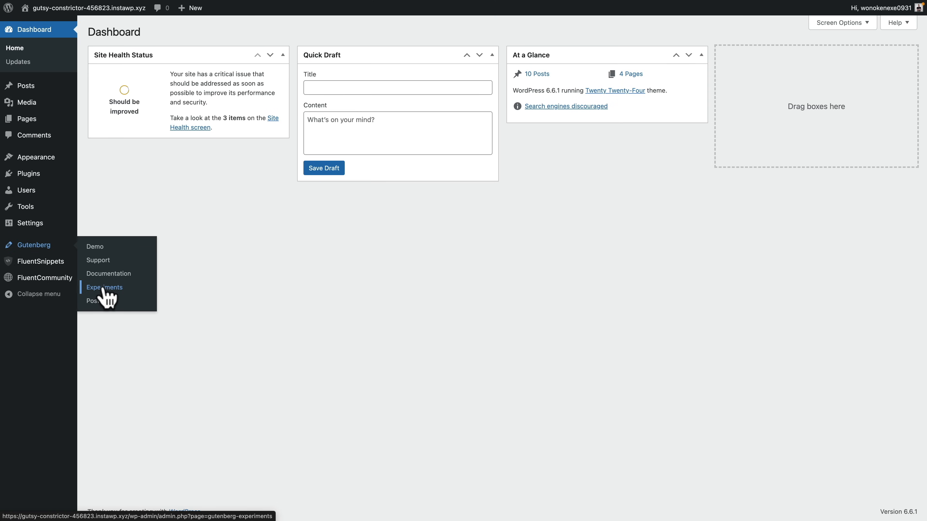
# Step: Open Gutenberg's Experiments page showing custom data views and redesigned posts dashboard enabled
pyautogui.click(105, 287)
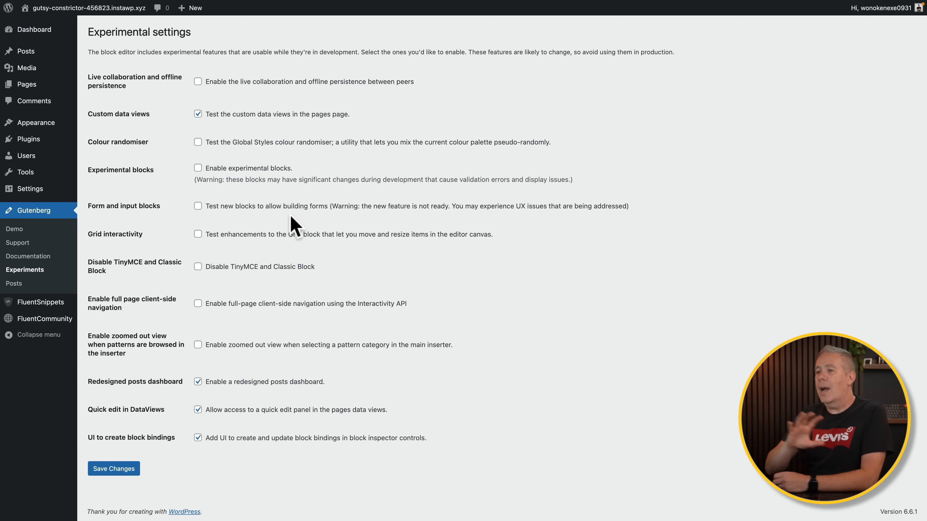
pyautogui.moveTo(278, 377)
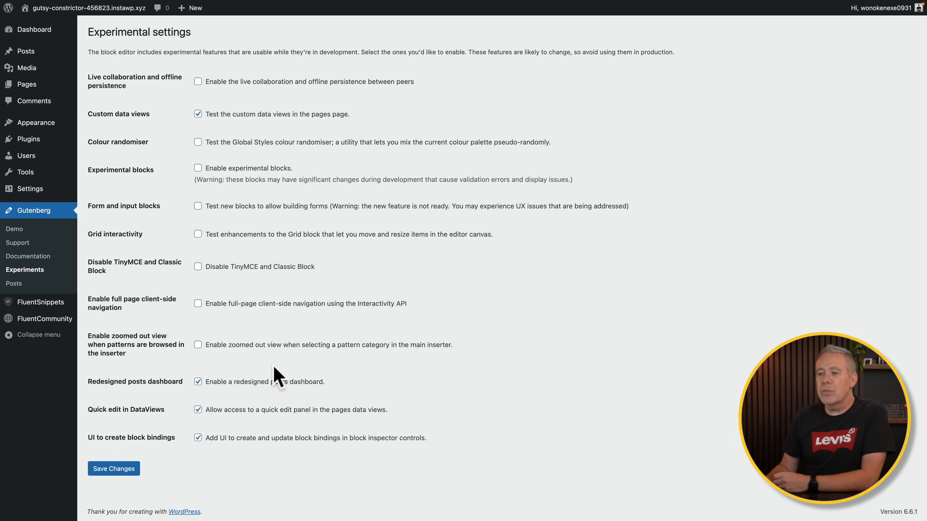
pyautogui.moveTo(121, 405)
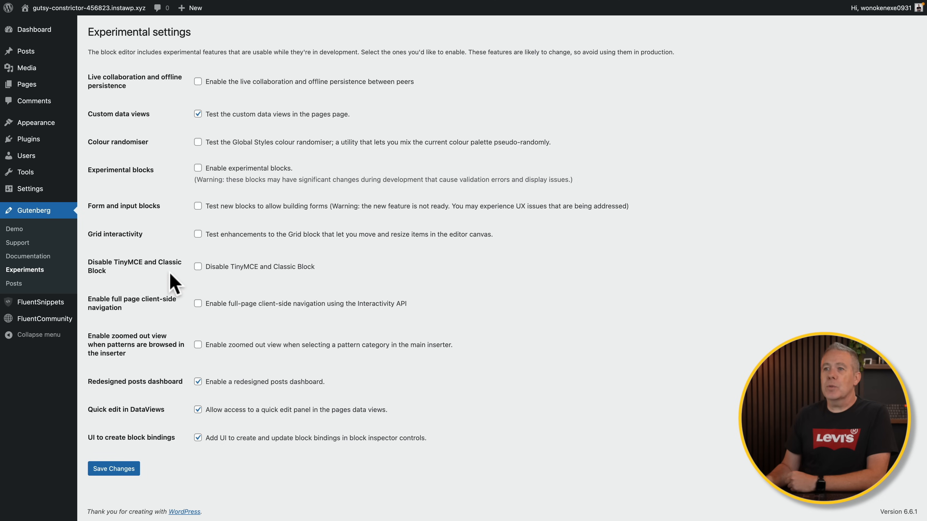
pyautogui.moveTo(89, 171)
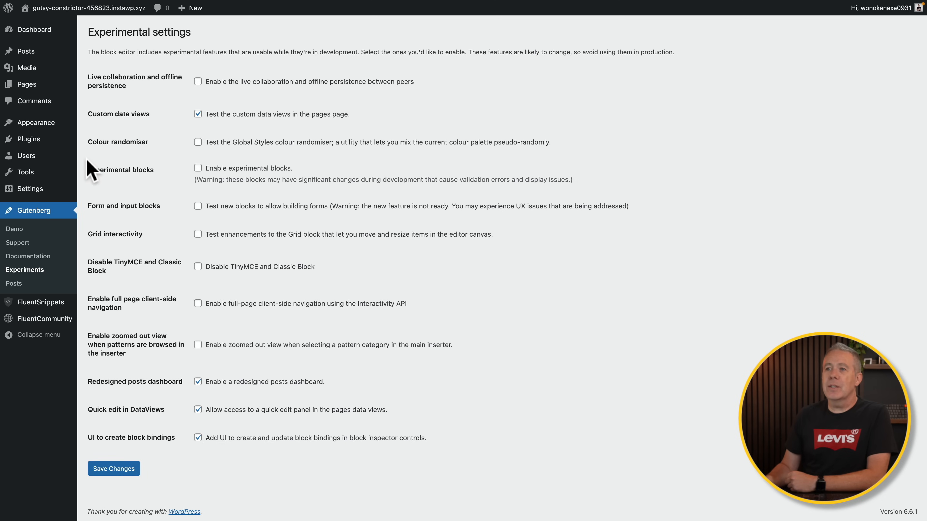
pyautogui.moveTo(34, 122)
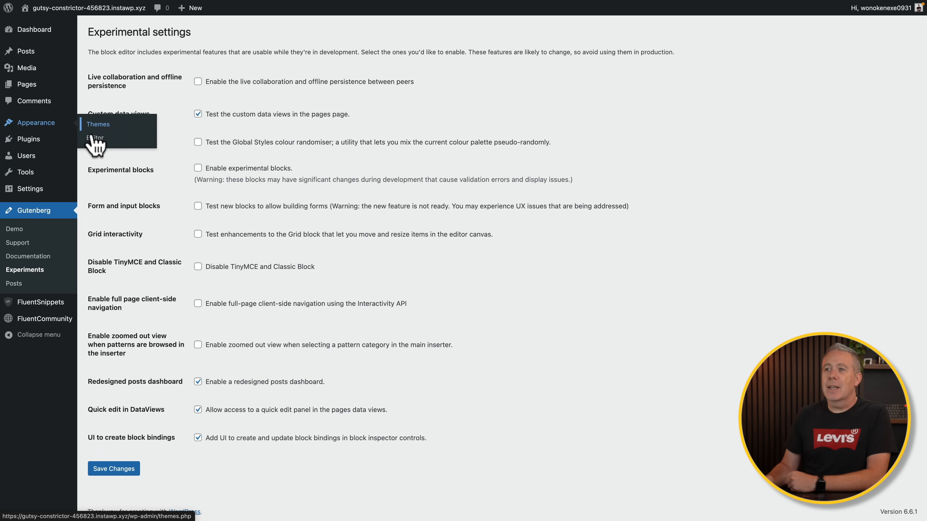
# Step: Enter the Site Editor and open its Pages dashboard
pyautogui.click(95, 137)
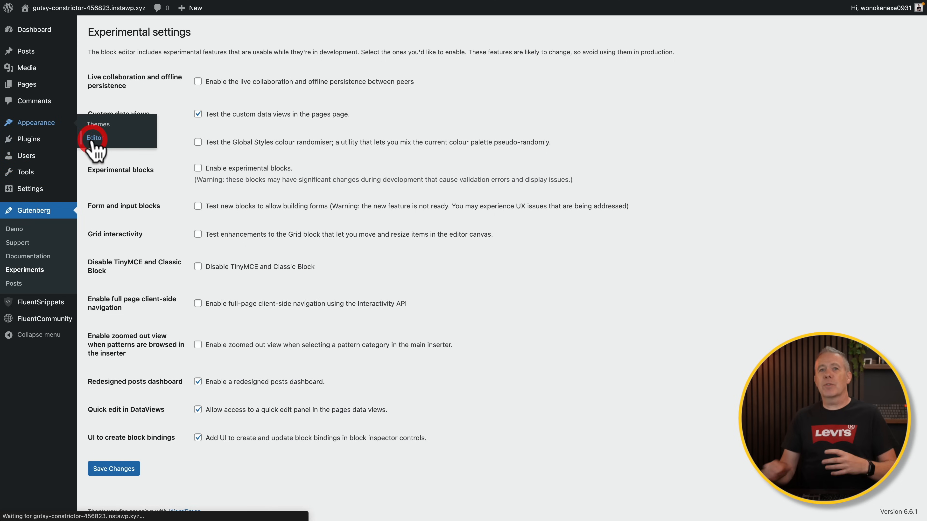
pyautogui.click(95, 138)
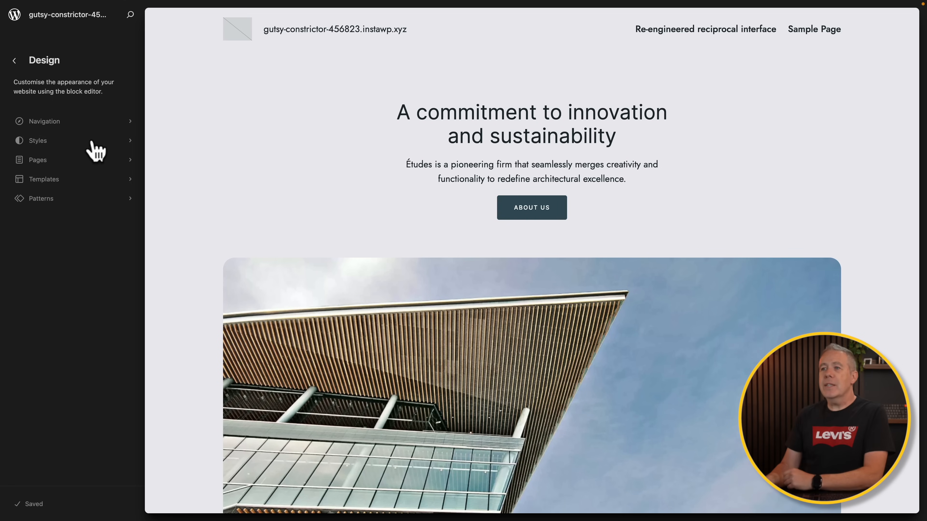
pyautogui.moveTo(69, 282)
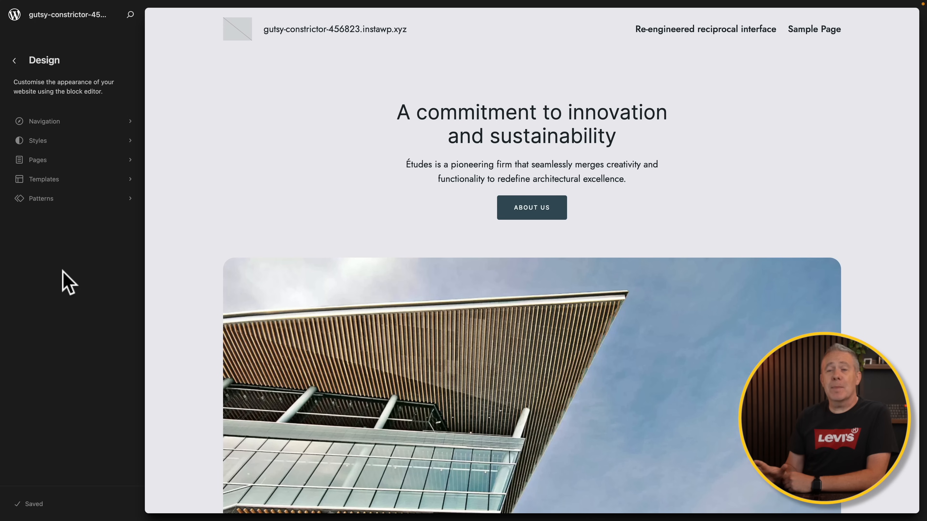
pyautogui.moveTo(38, 160)
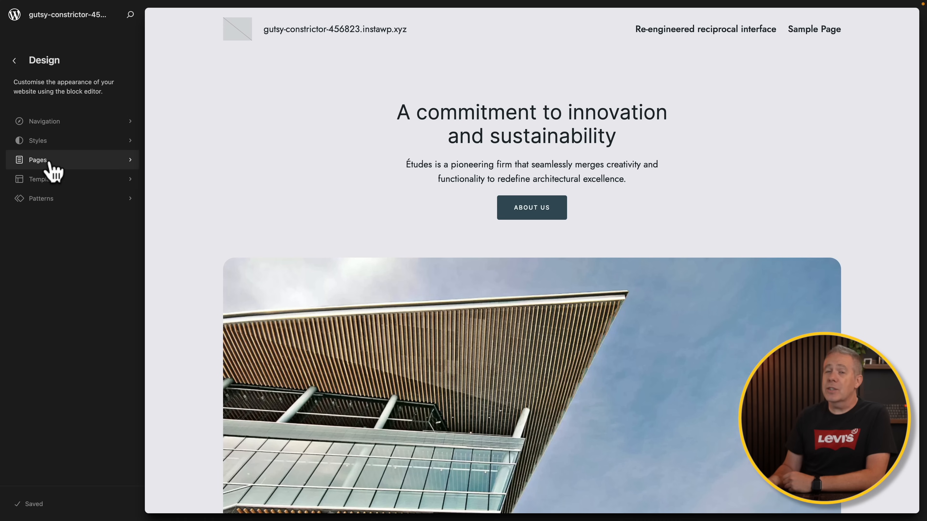
pyautogui.click(38, 160)
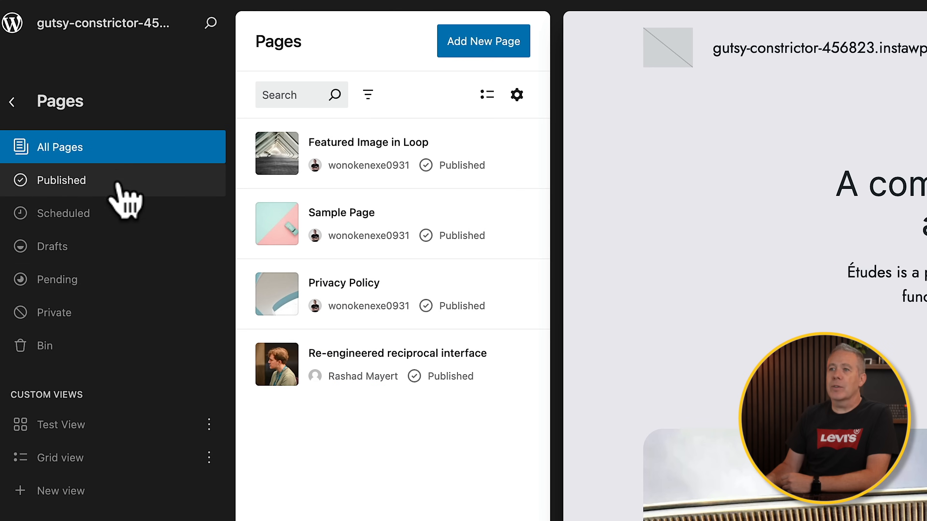
pyautogui.moveTo(118, 195)
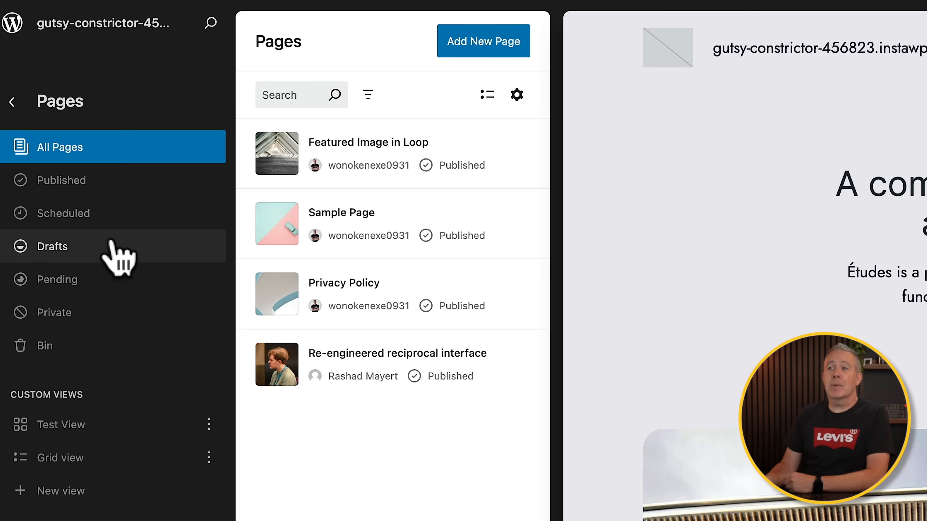
# Step: Check the empty Drafts view, then return to All Pages listing four published pages
pyautogui.click(57, 246)
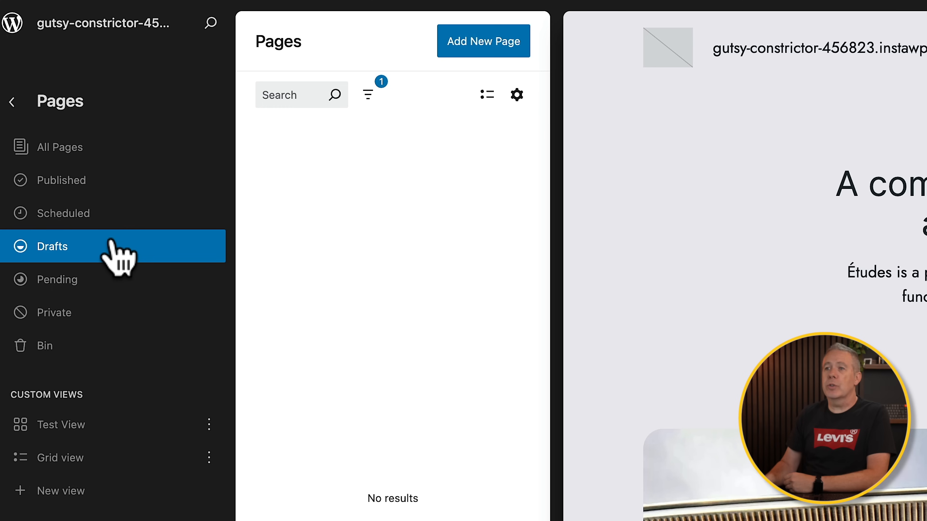
pyautogui.click(61, 180)
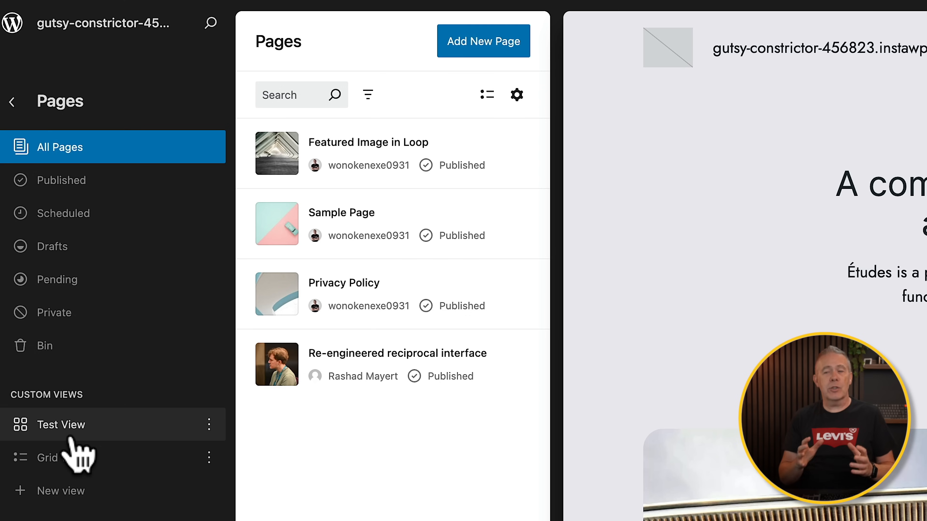
pyautogui.moveTo(367, 171)
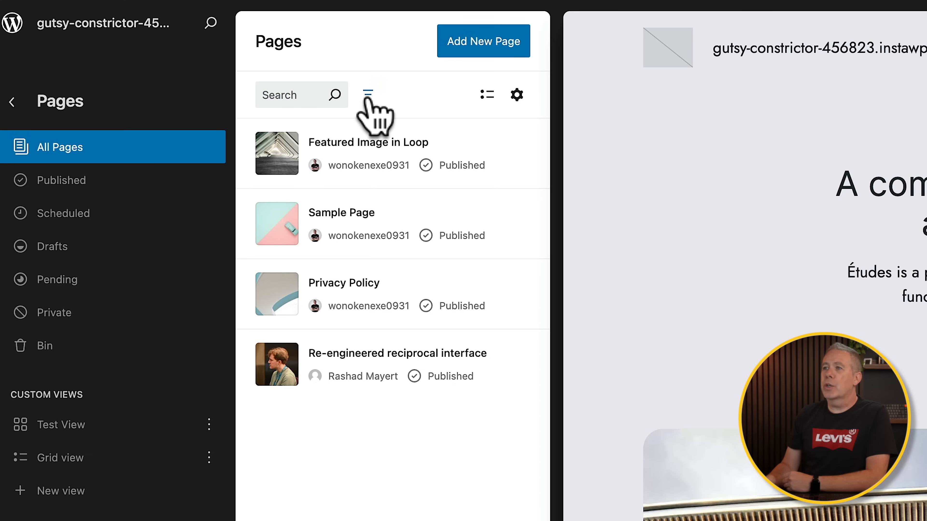
# Step: Add an Author filter to the pages list, kept at 'Is any' so all four pages remain
pyautogui.click(367, 95)
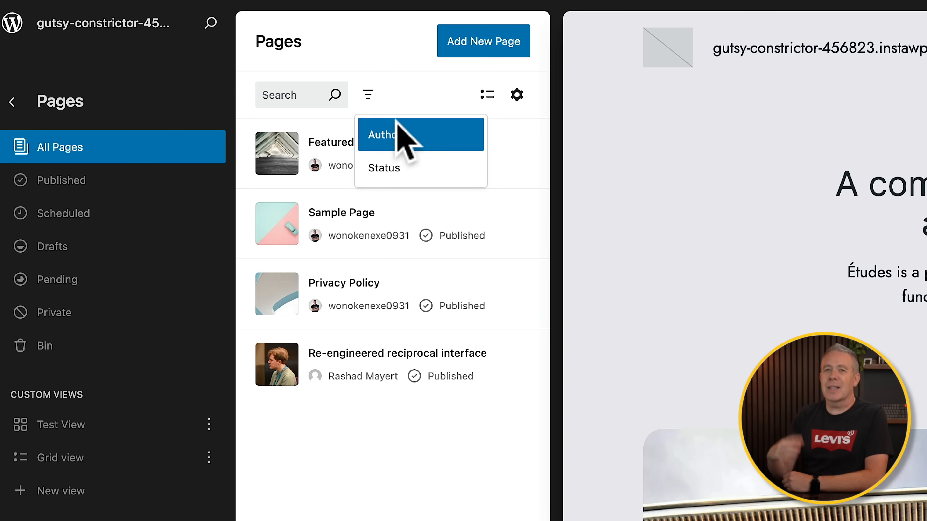
pyautogui.click(381, 135)
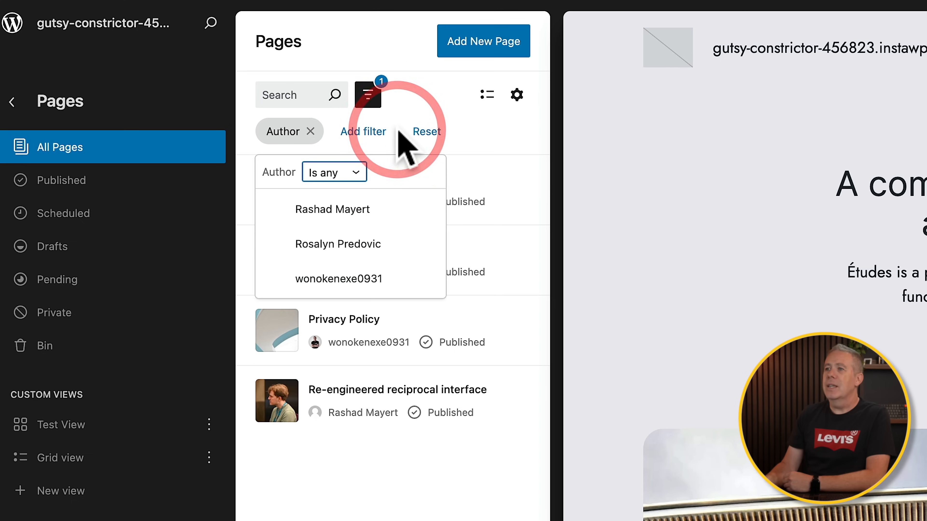
pyautogui.click(334, 172)
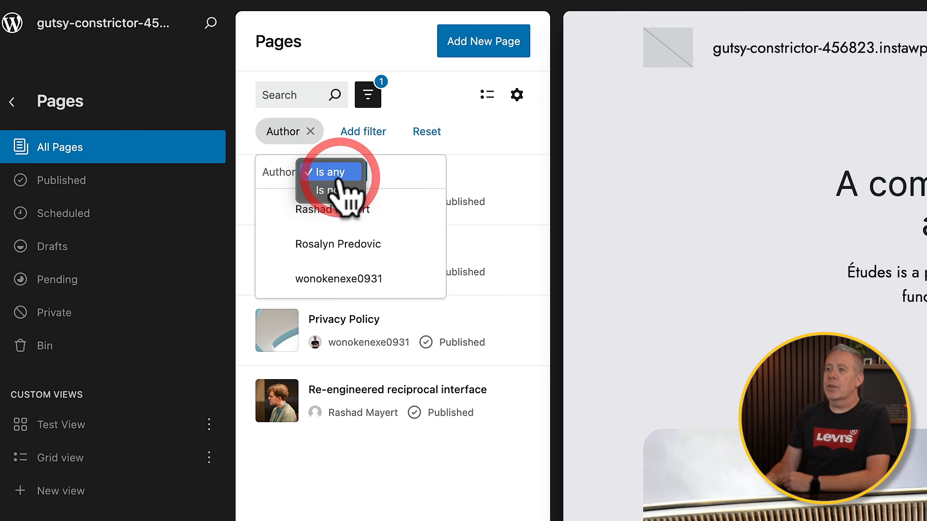
pyautogui.click(329, 172)
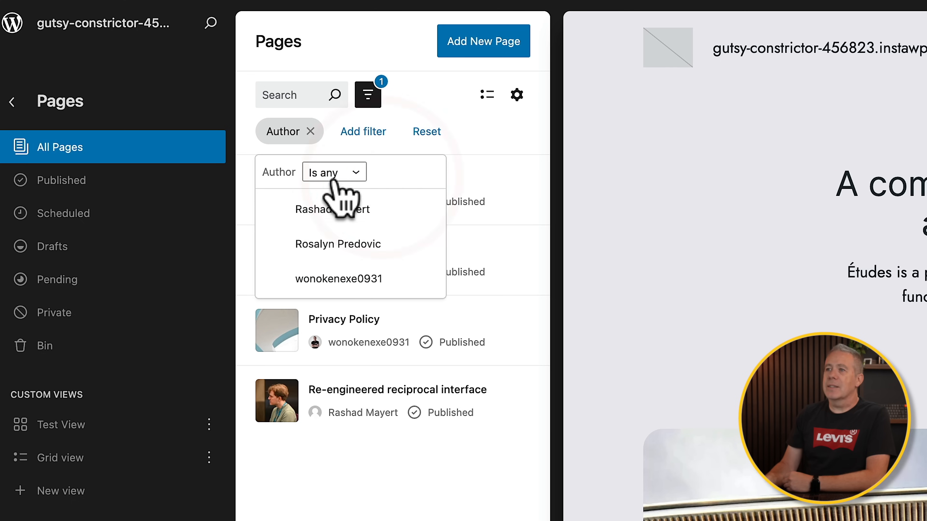
pyautogui.click(334, 172)
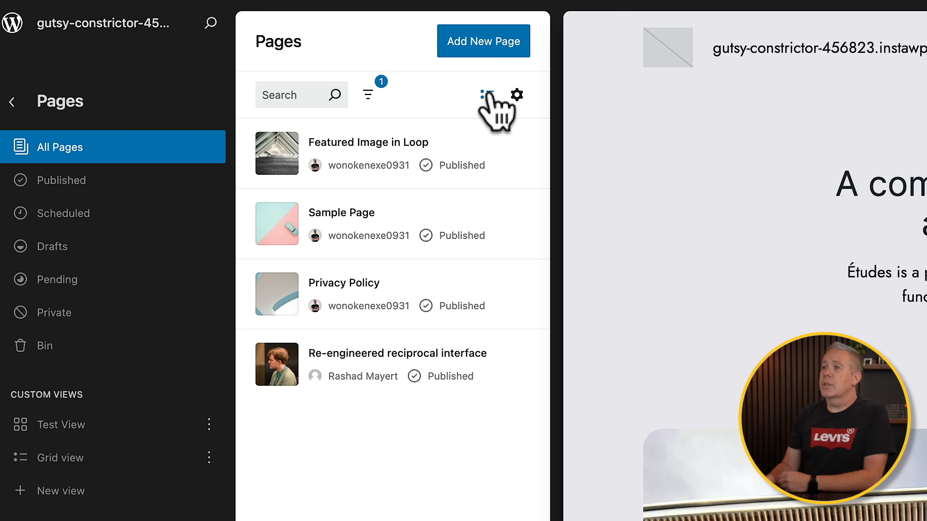
# Step: Show the pages as a table with Title, Author, Status and Actions columns
pyautogui.click(482, 95)
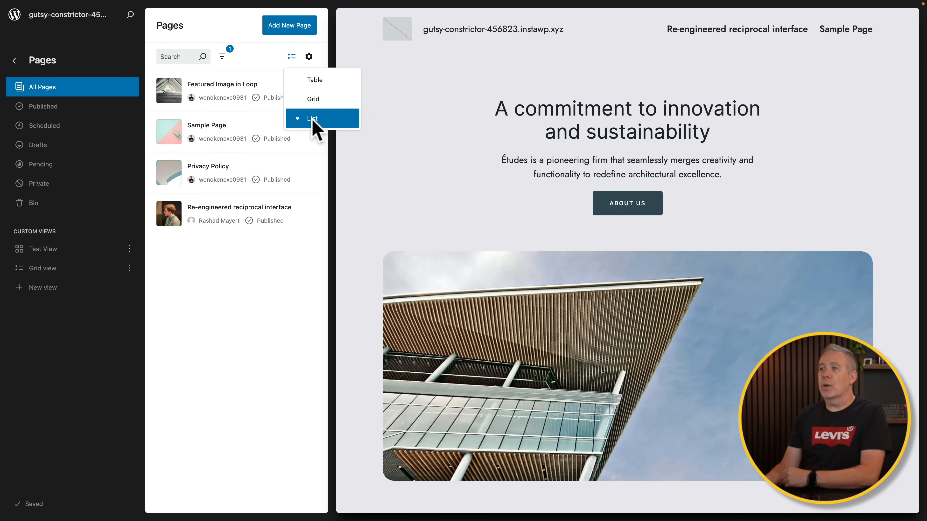
pyautogui.click(314, 80)
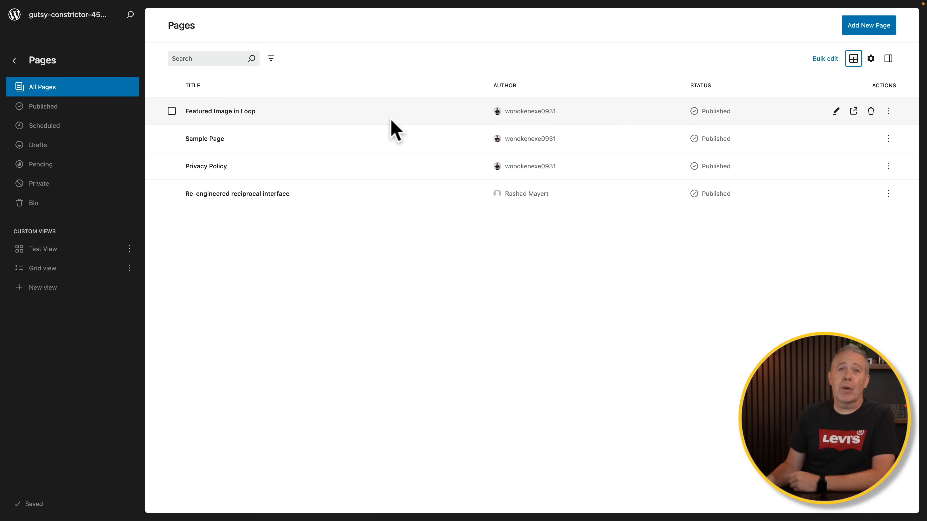
pyautogui.moveTo(682, 121)
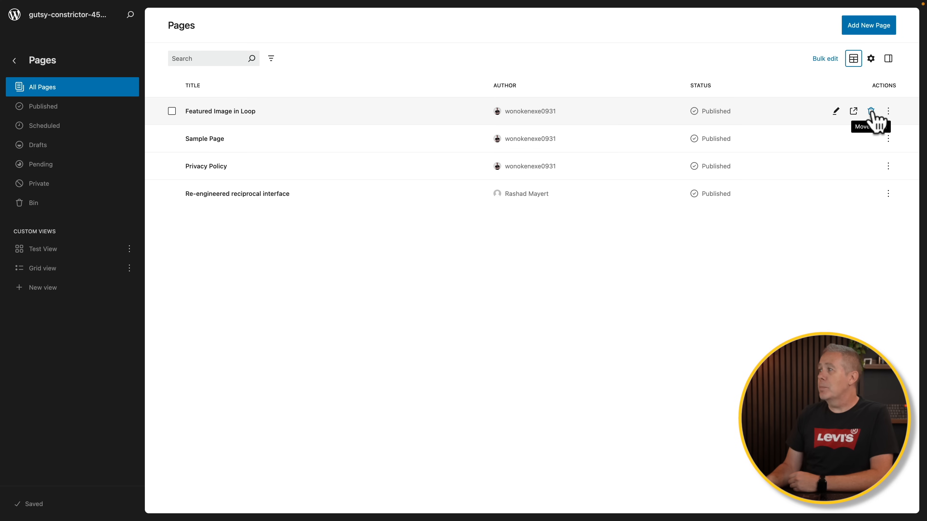
pyautogui.click(888, 111)
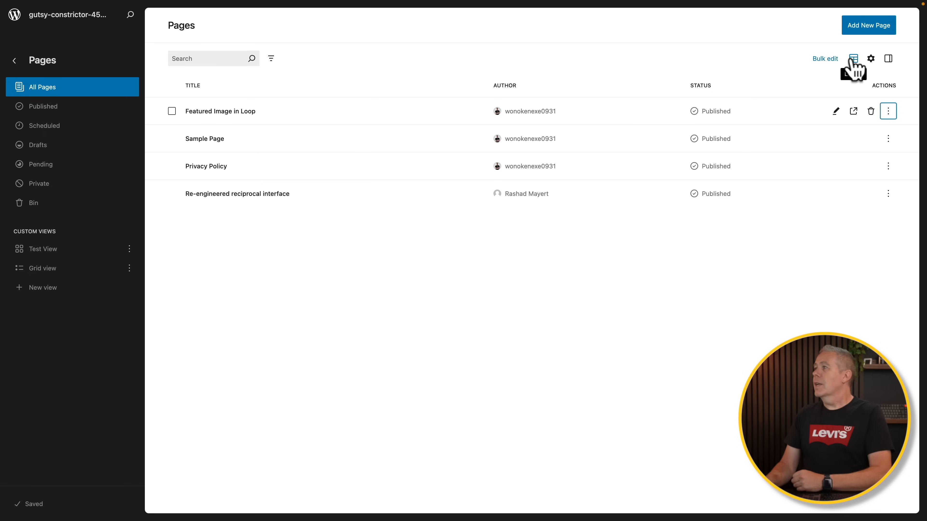
# Step: Show the pages as a grid of cards with featured image, author and status
pyautogui.click(853, 58)
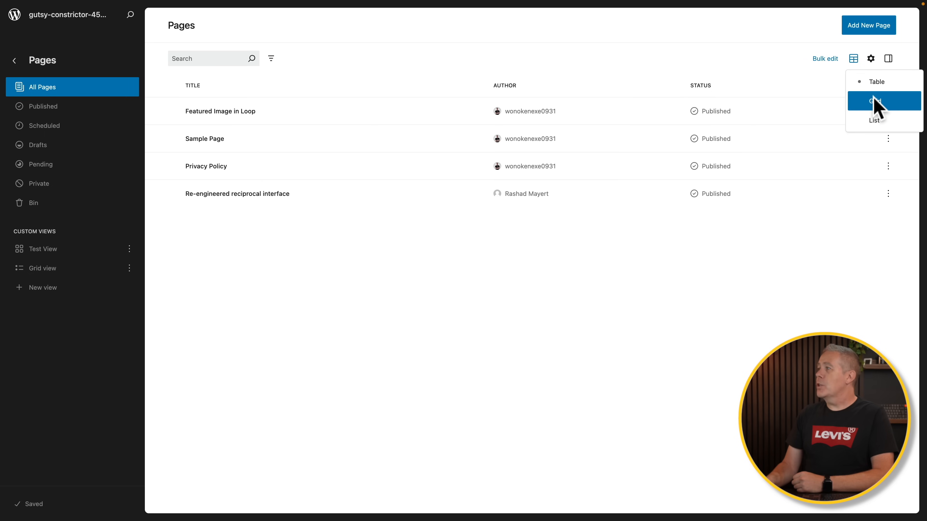
pyautogui.click(875, 100)
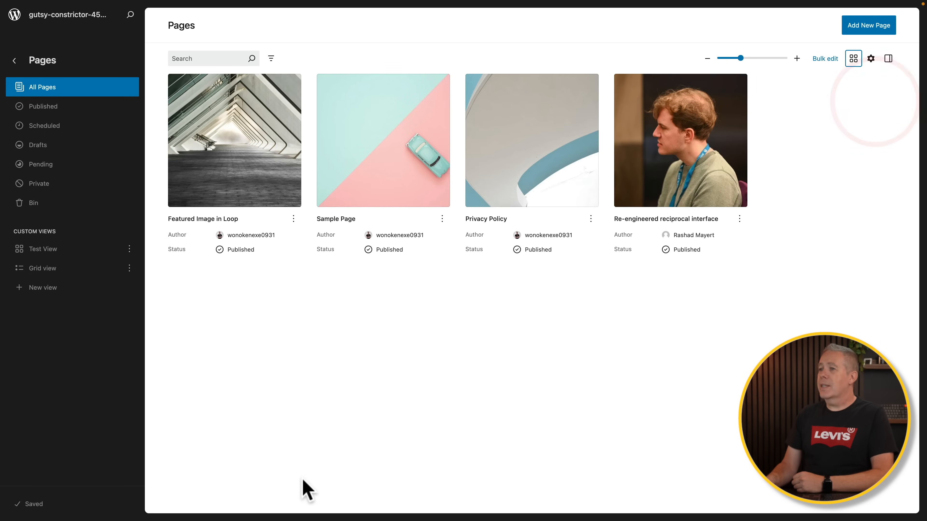
pyautogui.moveTo(353, 426)
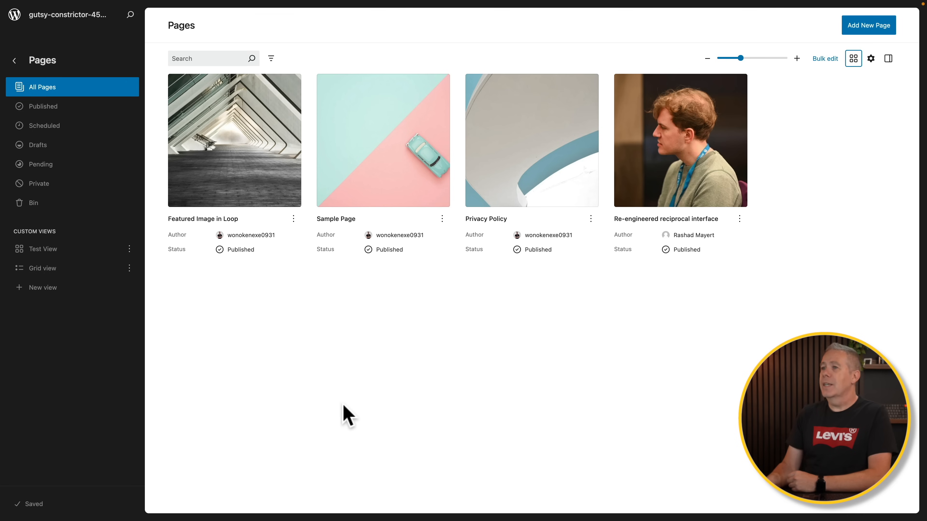
pyautogui.moveTo(318, 401)
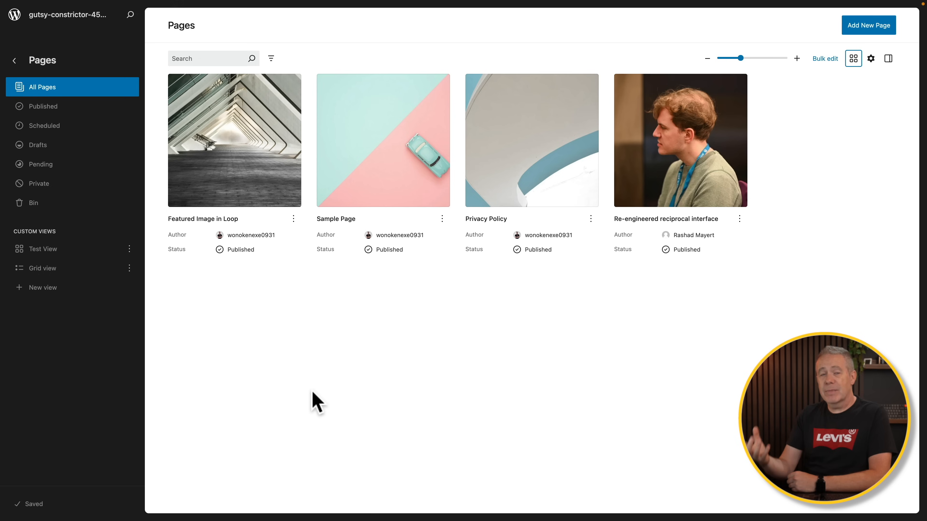
pyautogui.moveTo(164, 273)
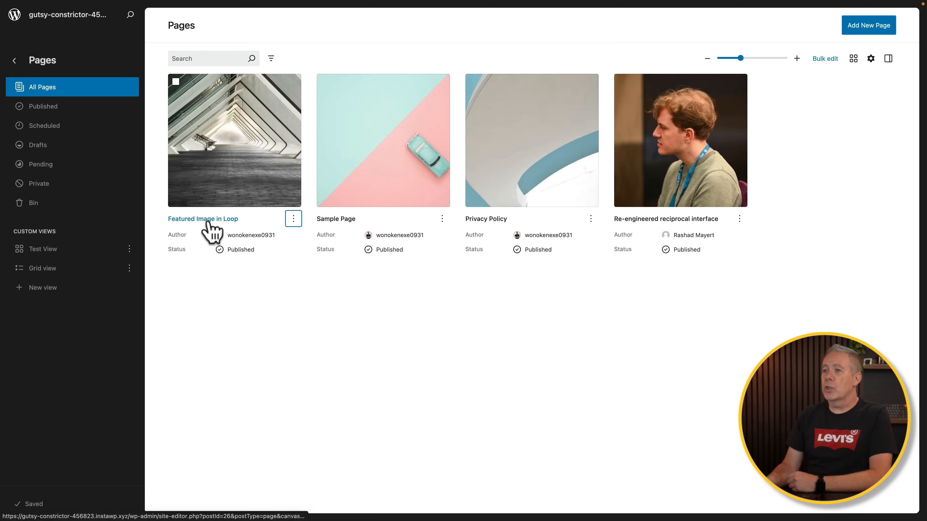
# Step: Open the Featured Image in Loop page, dismiss the pattern chooser and return to Pages
pyautogui.click(202, 218)
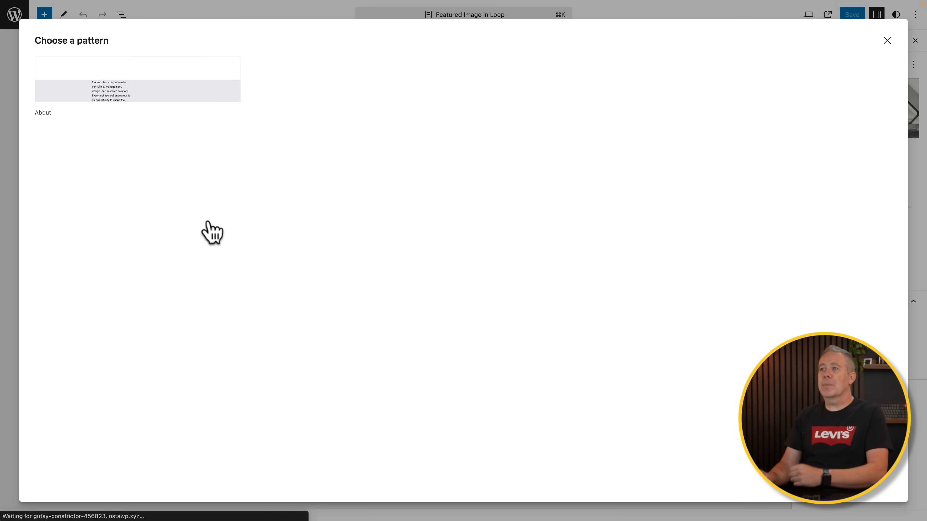
pyautogui.click(887, 40)
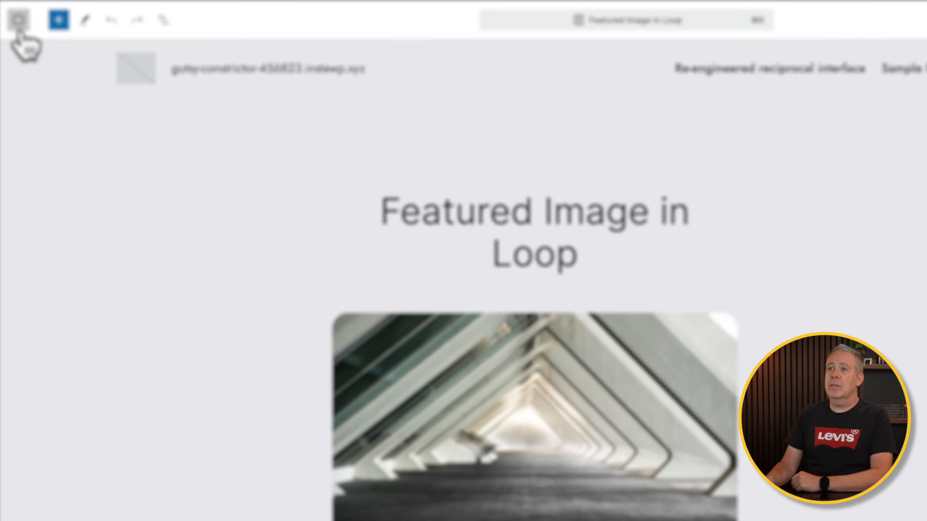
pyautogui.click(19, 19)
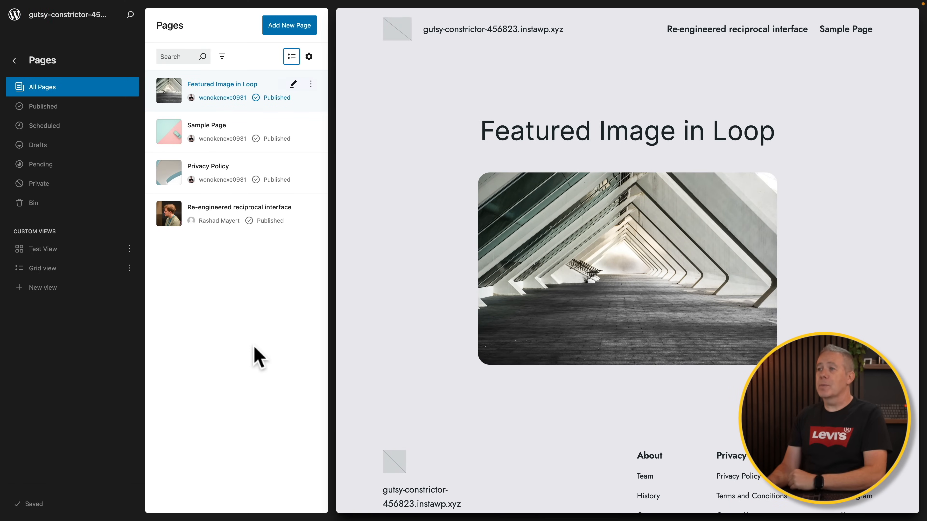
# Step: Preview Sample Page and another page, then edit Re-engineered reciprocal interface and select its first paragraph
pyautogui.click(206, 125)
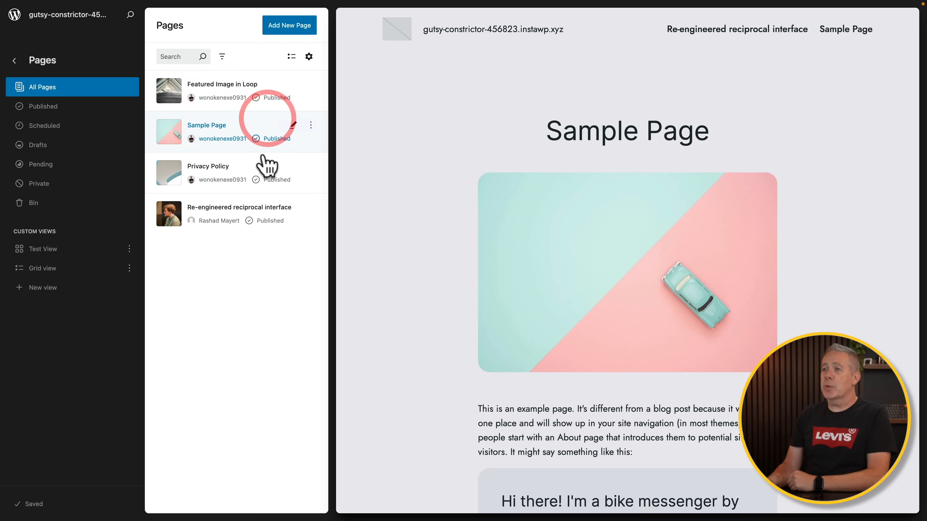
pyautogui.click(208, 166)
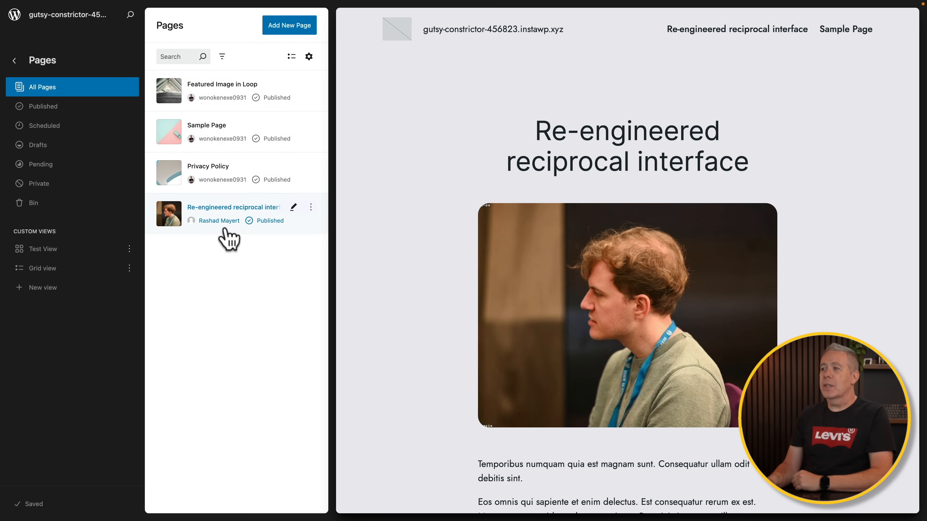
pyautogui.click(234, 207)
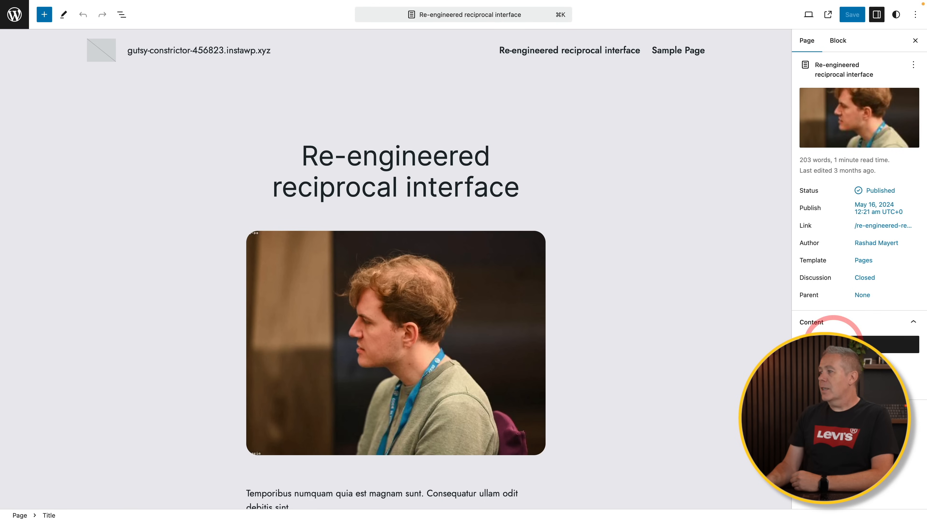
pyautogui.scroll(-3)
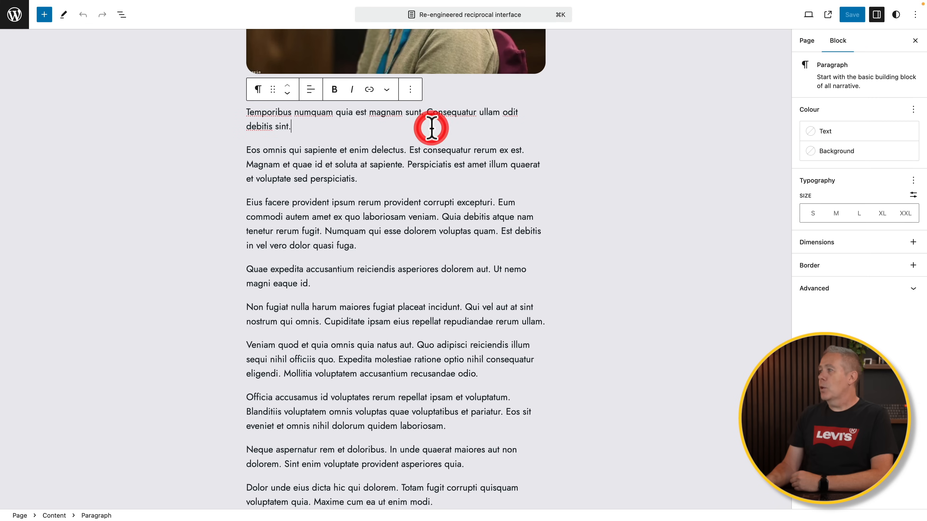
pyautogui.click(363, 164)
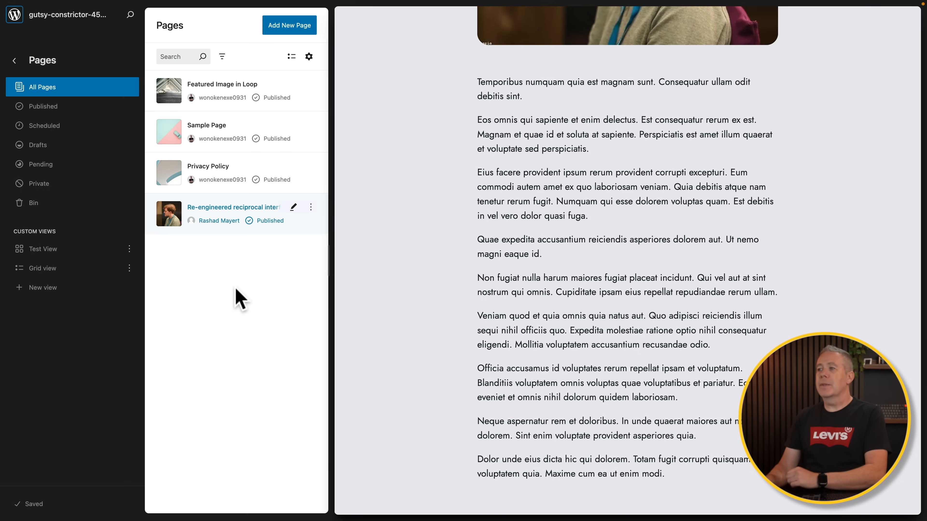
pyautogui.moveTo(247, 297)
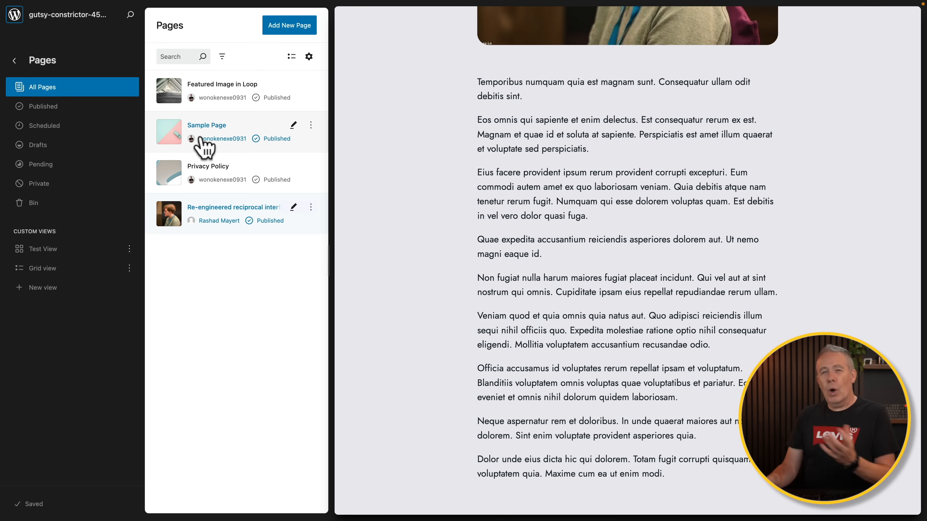
pyautogui.moveTo(237, 92)
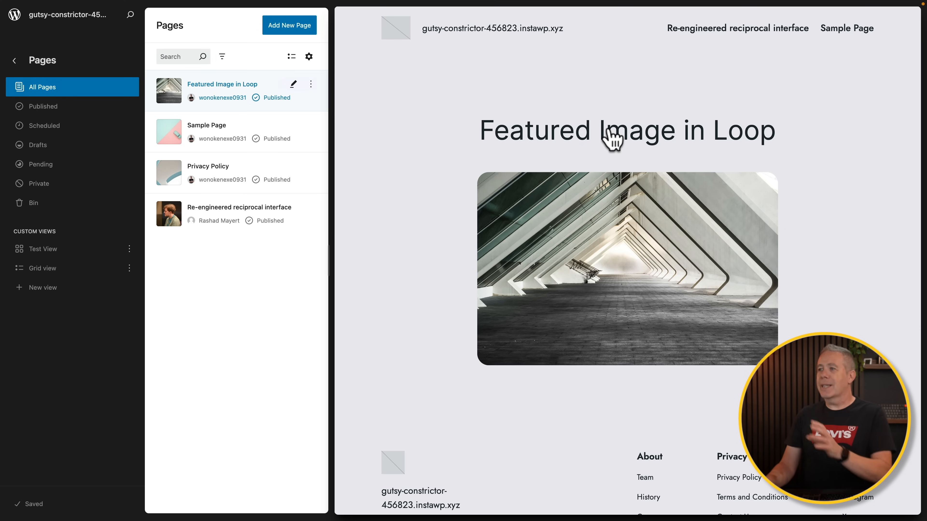
pyautogui.moveTo(321, 195)
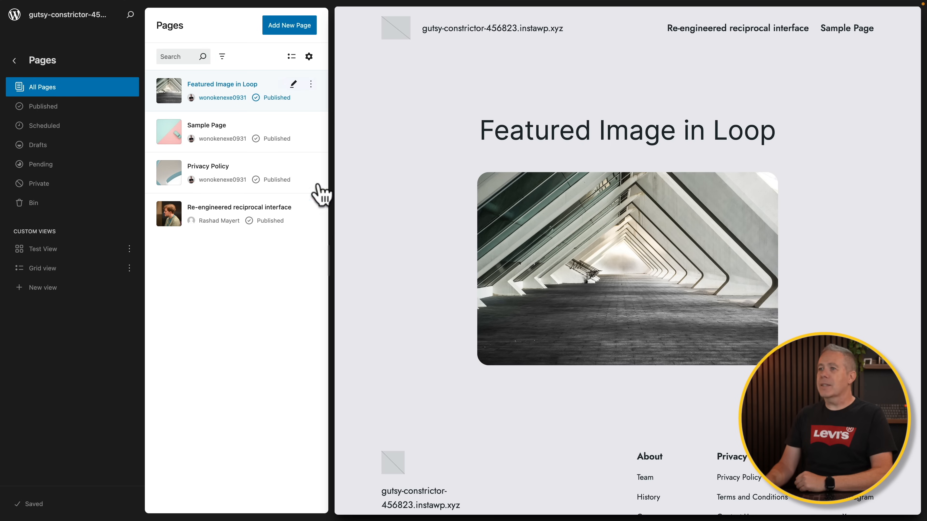
# Step: Select Sample Page in the list so its preview shows alongside
pyautogui.click(206, 125)
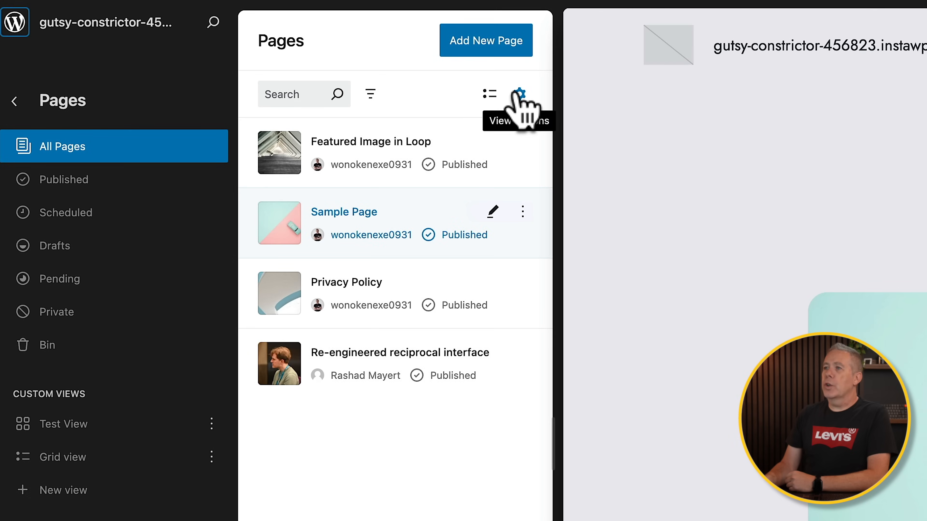
# Step: In view settings keep sorting by Date and show each page's publish date in the list
pyautogui.click(519, 94)
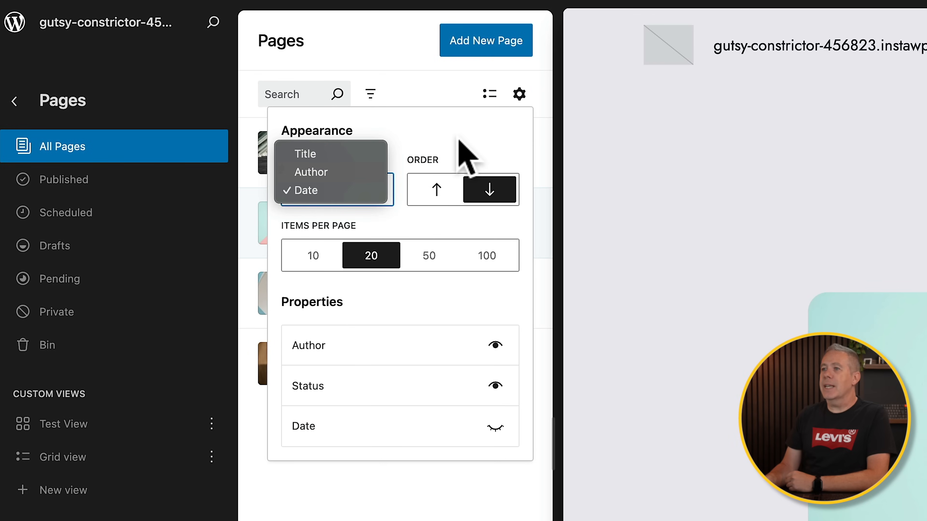
pyautogui.click(303, 190)
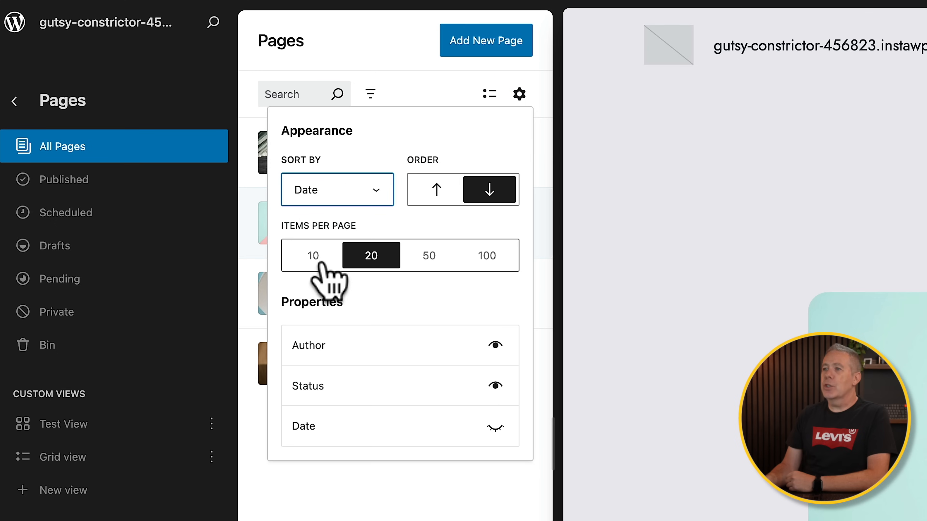
pyautogui.moveTo(324, 289)
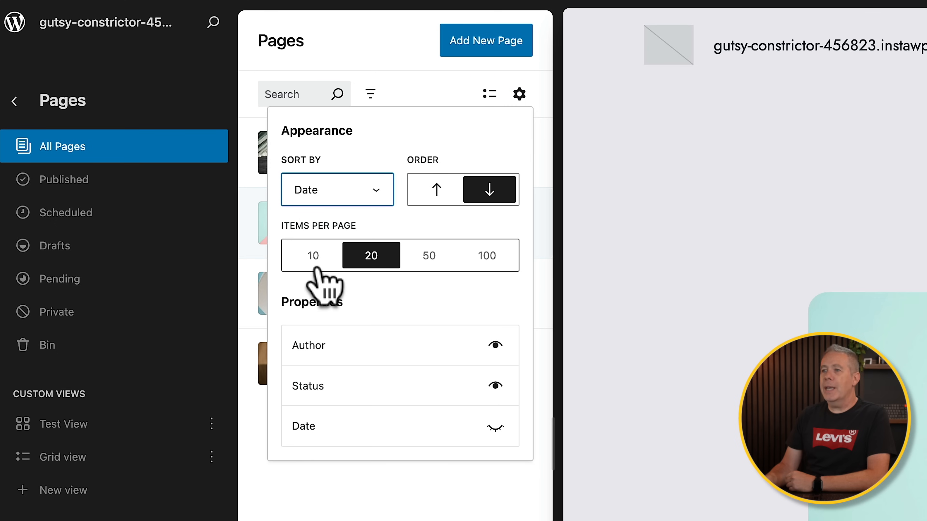
pyautogui.moveTo(461, 438)
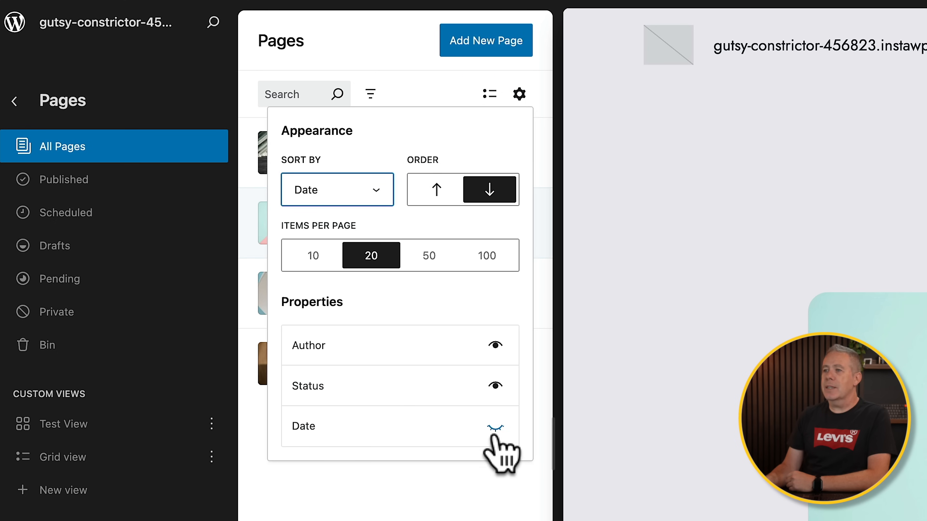
pyautogui.click(495, 426)
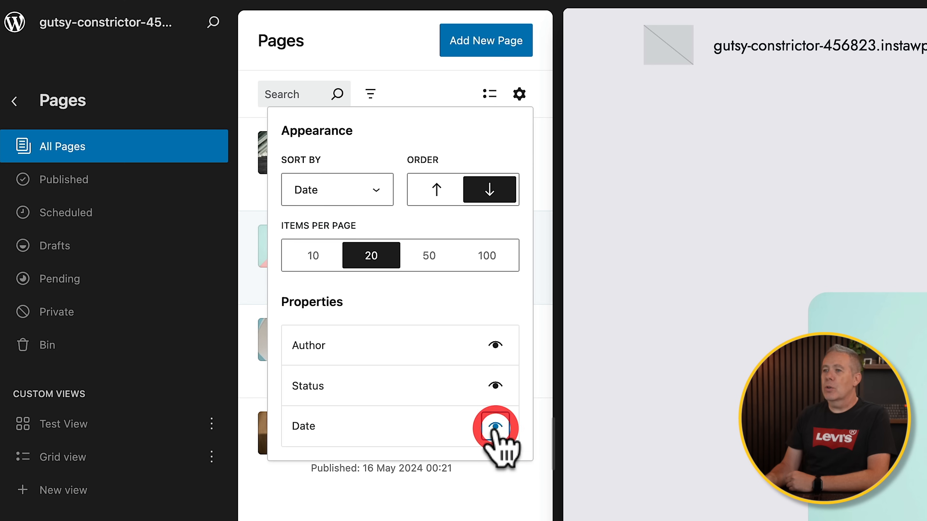
pyautogui.click(496, 426)
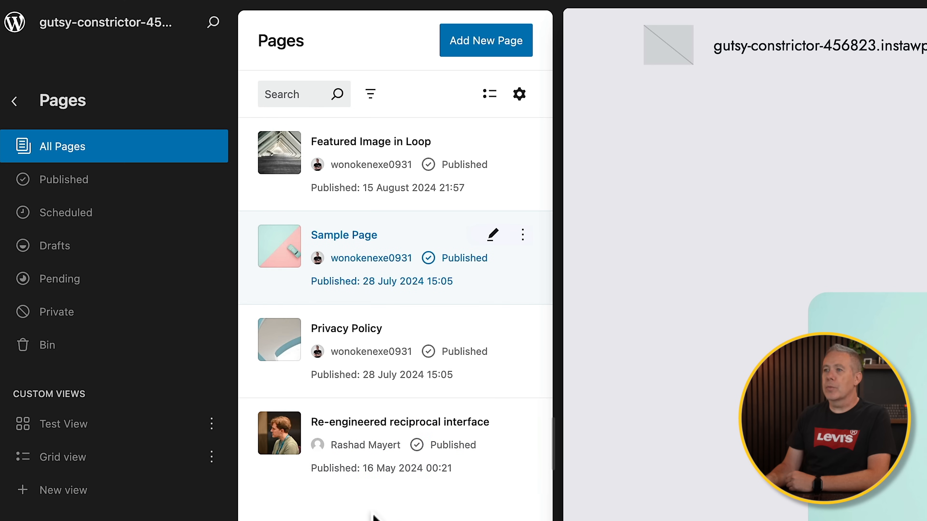
pyautogui.moveTo(358, 251)
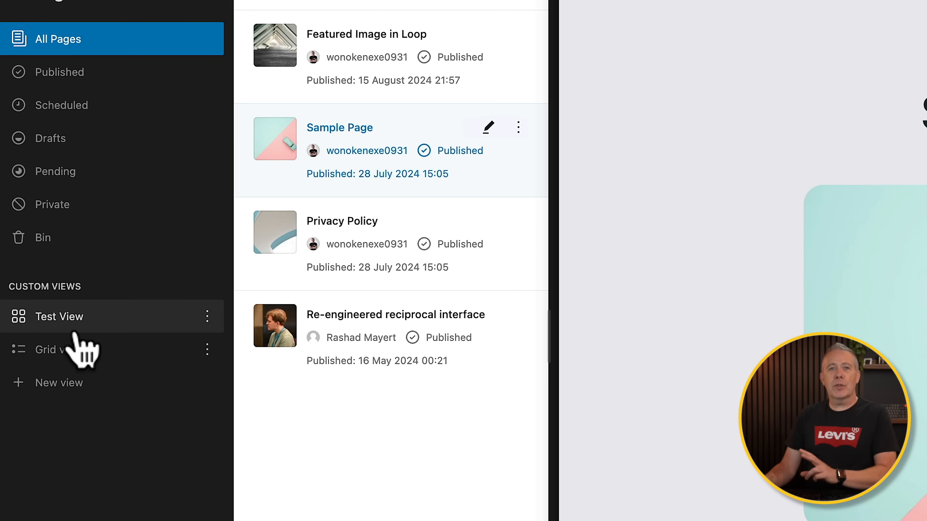
# Step: Open the Test View custom view, check Grid view, and shrink Test View's thumbnails
pyautogui.click(59, 316)
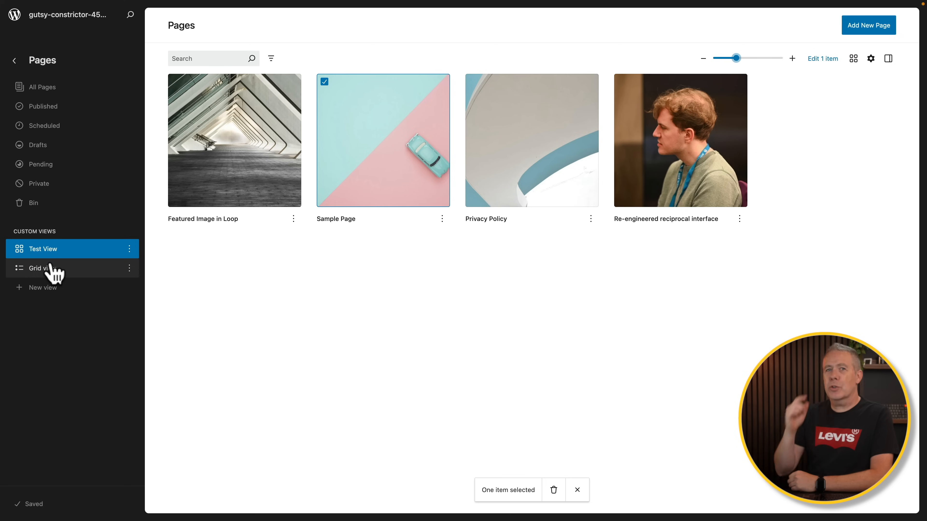
pyautogui.moveTo(64, 262)
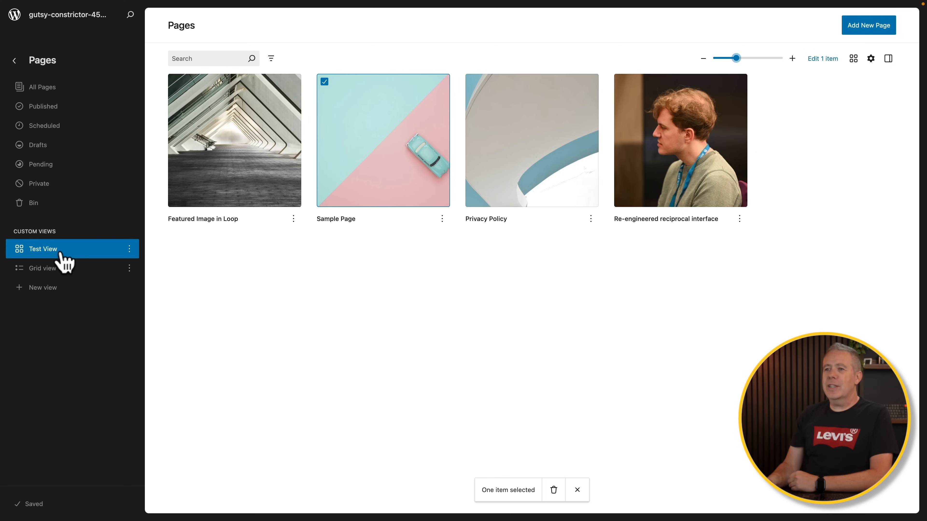
pyautogui.moveTo(413, 158)
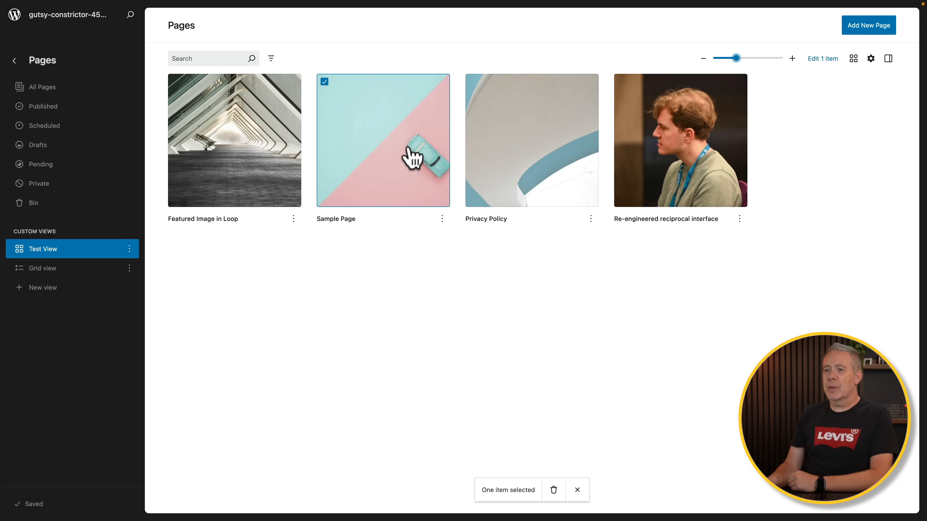
pyautogui.moveTo(86, 263)
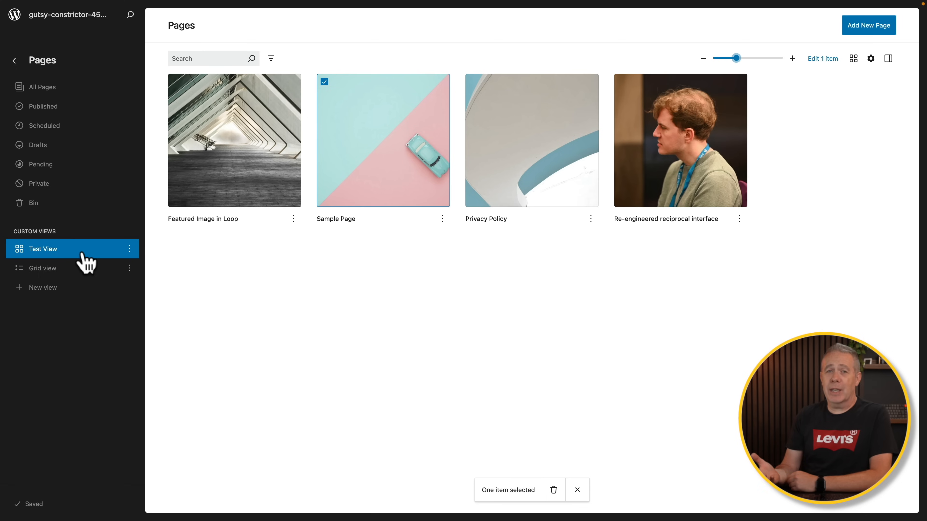
pyautogui.moveTo(310, 315)
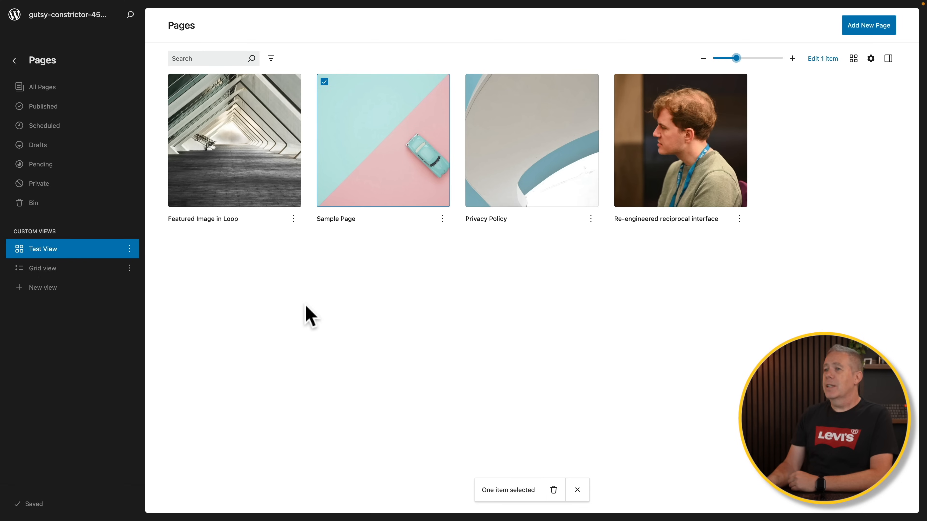
pyautogui.click(42, 268)
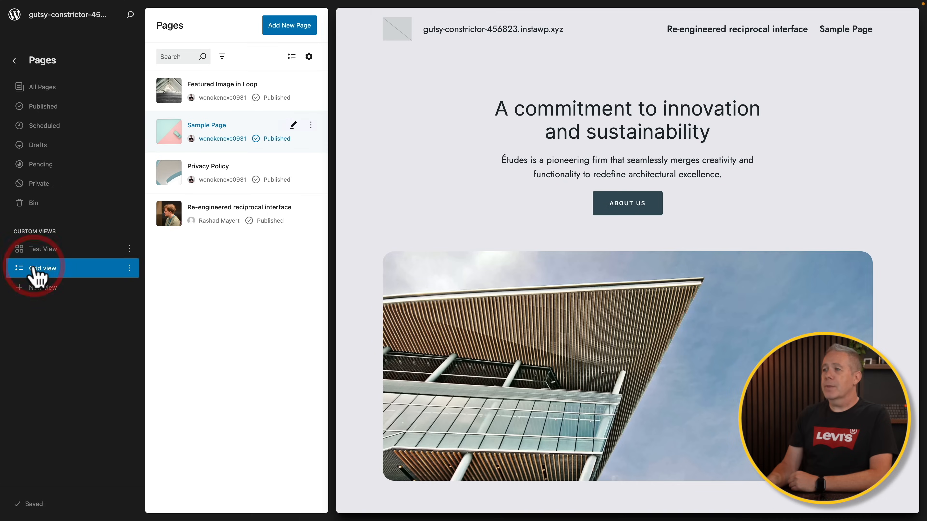
pyautogui.click(42, 249)
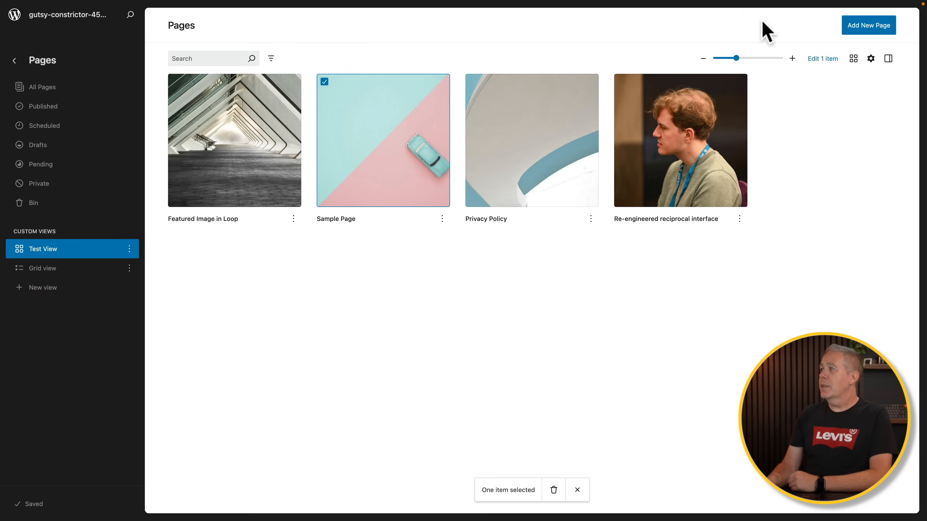
pyautogui.moveTo(735, 58); pyautogui.dragTo(713, 58)
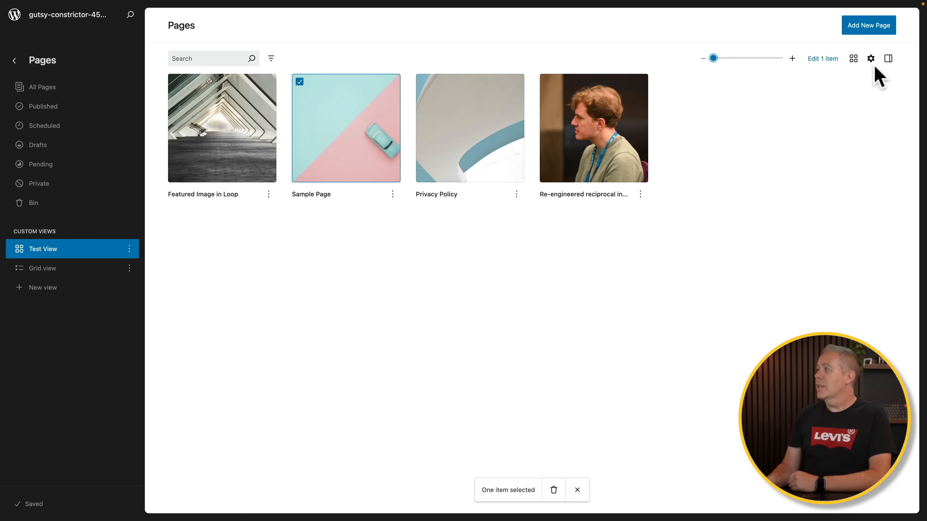
# Step: Show the details panel, open Re-engineered reciprocal interface for editing, then return to All Pages
pyautogui.click(887, 58)
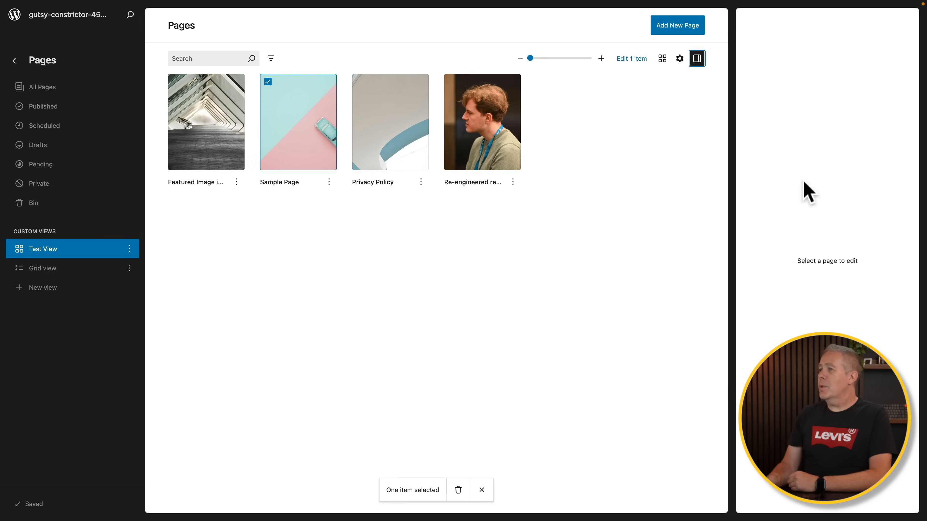
pyautogui.click(482, 122)
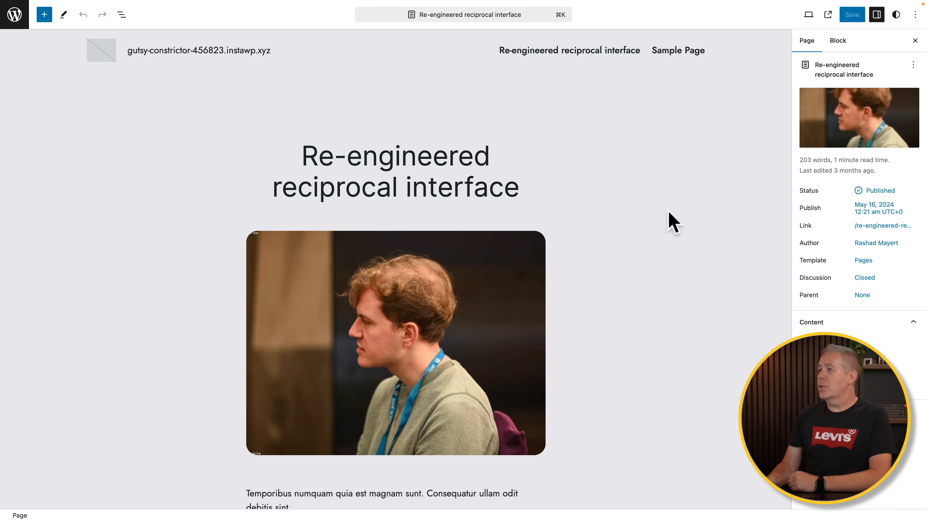
pyautogui.moveTo(544, 227)
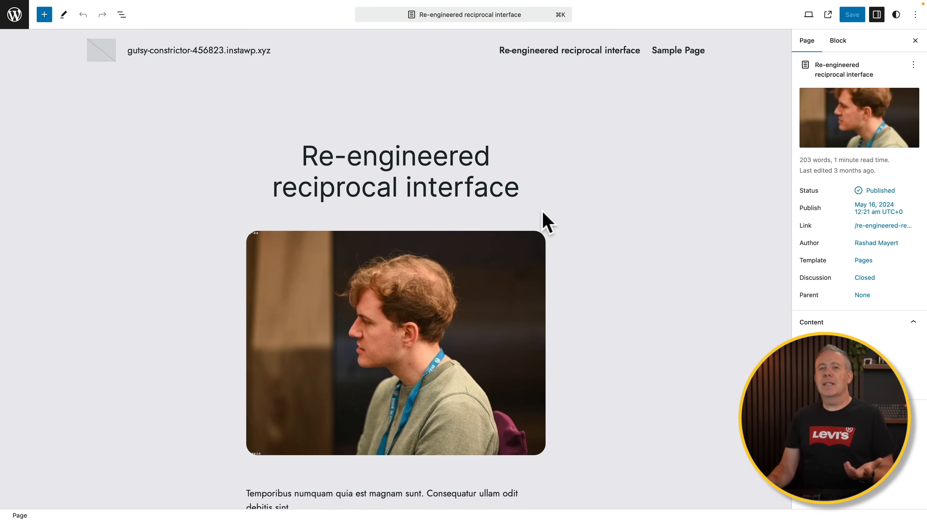
pyautogui.click(14, 14)
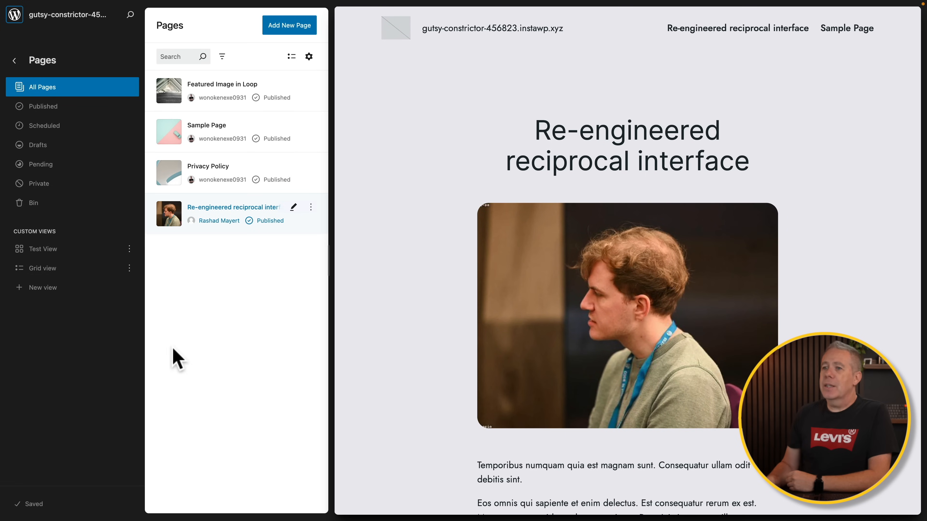
pyautogui.click(42, 287)
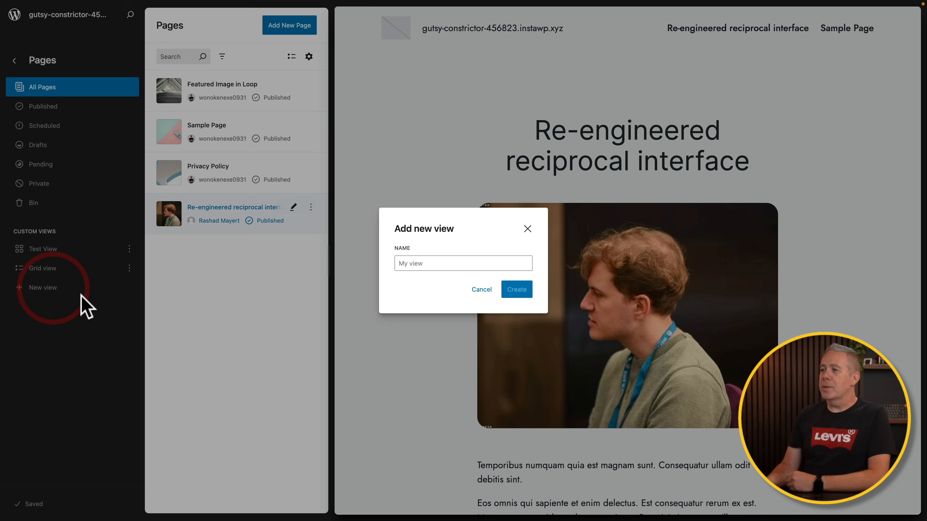
pyautogui.click(482, 289)
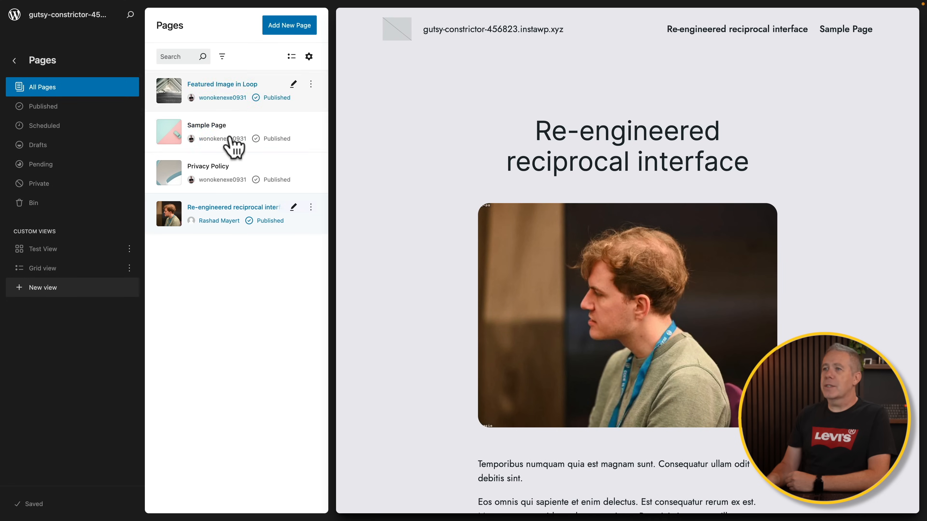
pyautogui.click(42, 288)
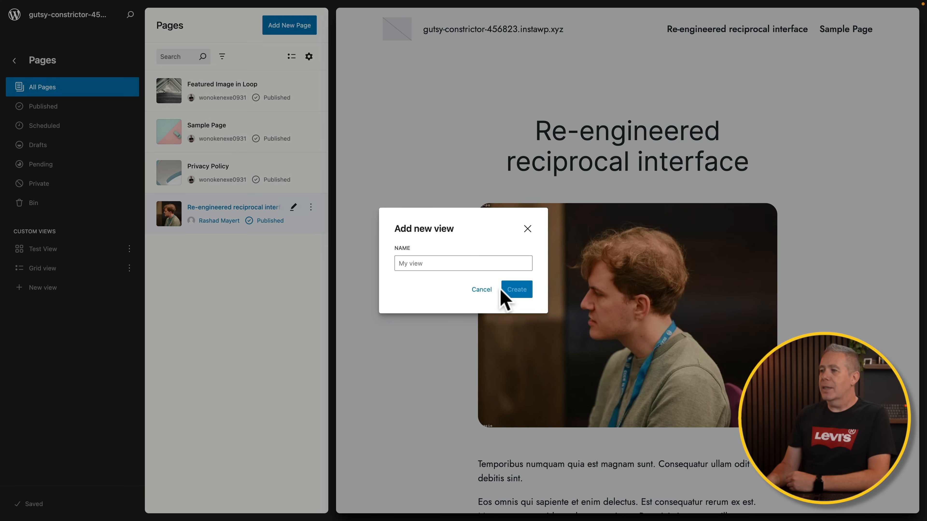
pyautogui.moveTo(112, 306)
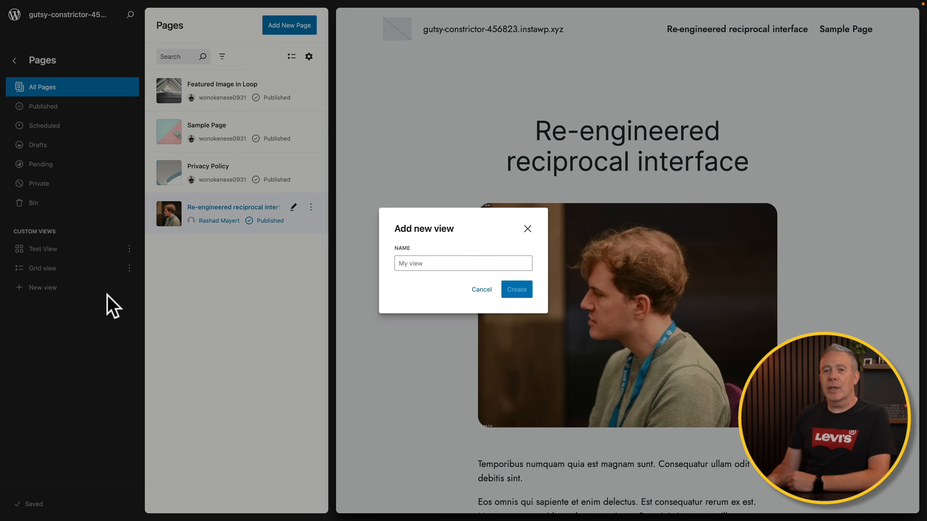
pyautogui.click(481, 289)
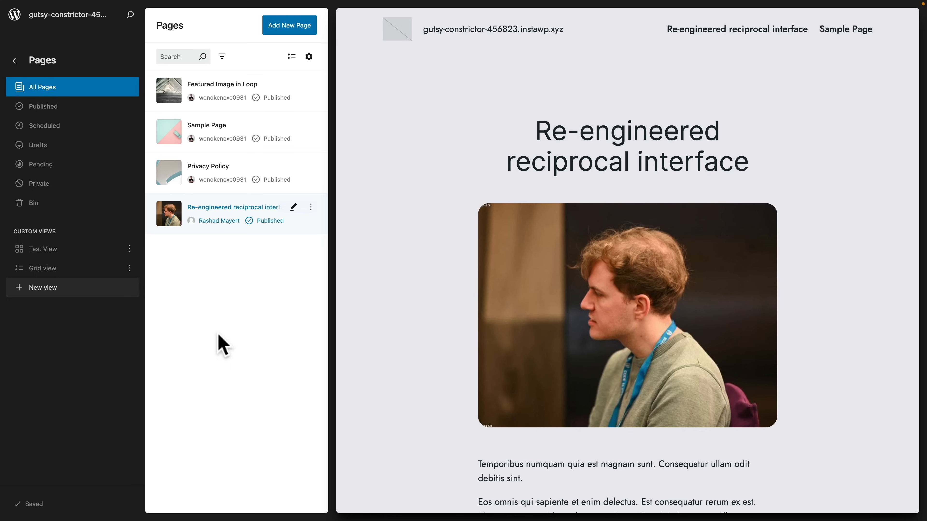
# Step: Show All Pages as a table with Title, Author and Status columns
pyautogui.click(291, 56)
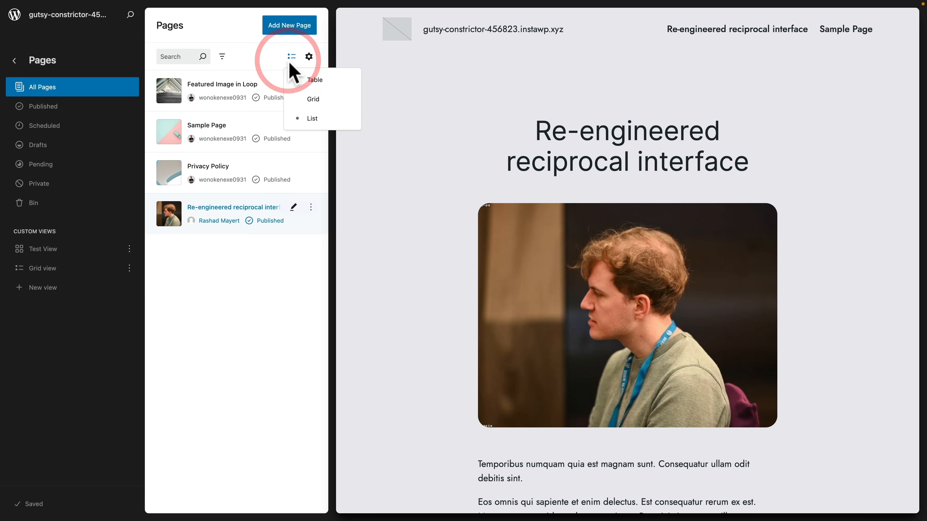
pyautogui.click(314, 79)
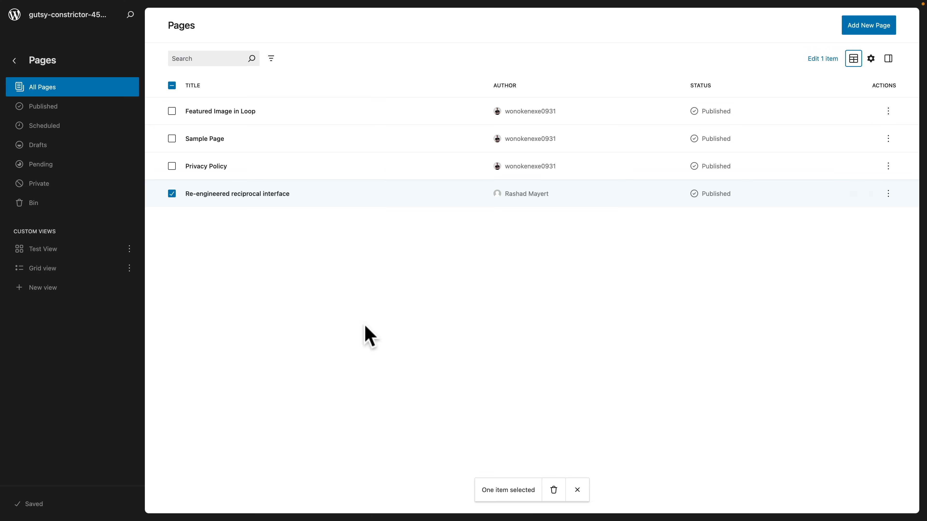
pyautogui.moveTo(383, 312)
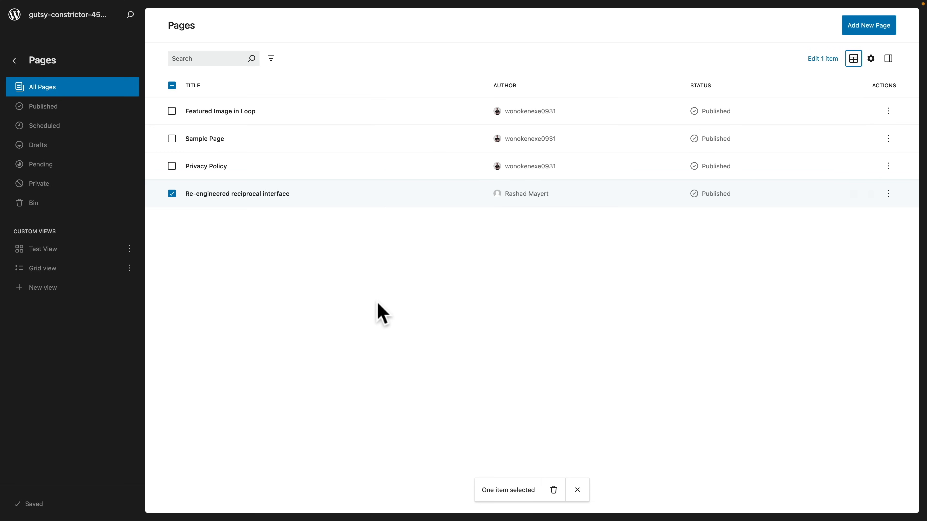